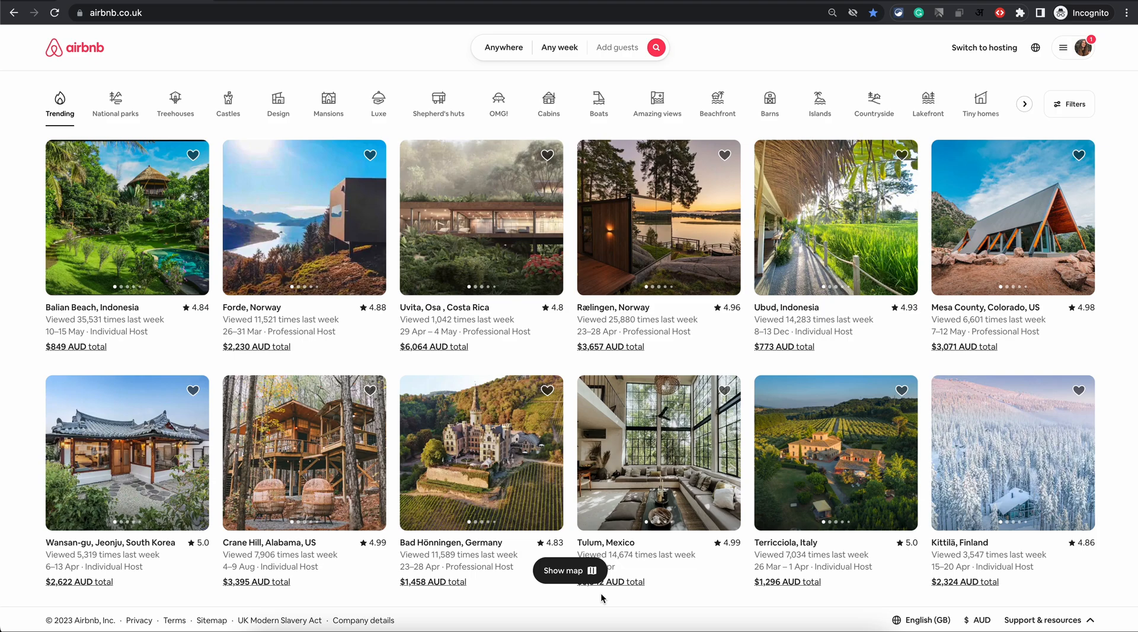
{"action": "mouse_move", "coordinate": [1025, 191]}
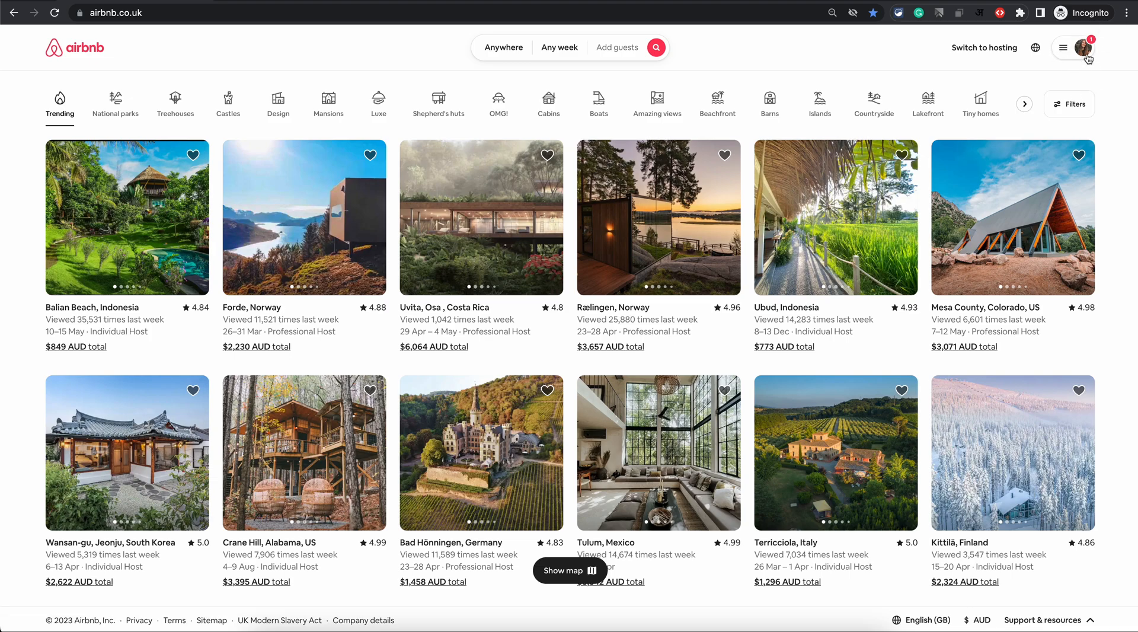
Open Account settings from the top-right profile menu
{"action": "left_click", "coordinate": [1070, 47]}
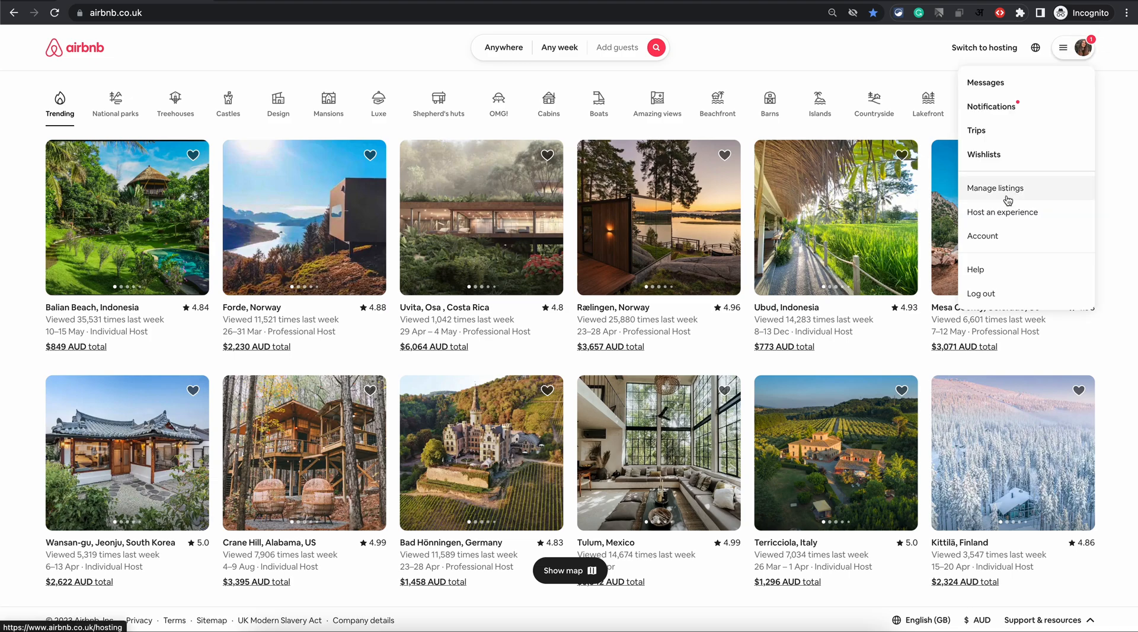
{"action": "left_click", "coordinate": [982, 236]}
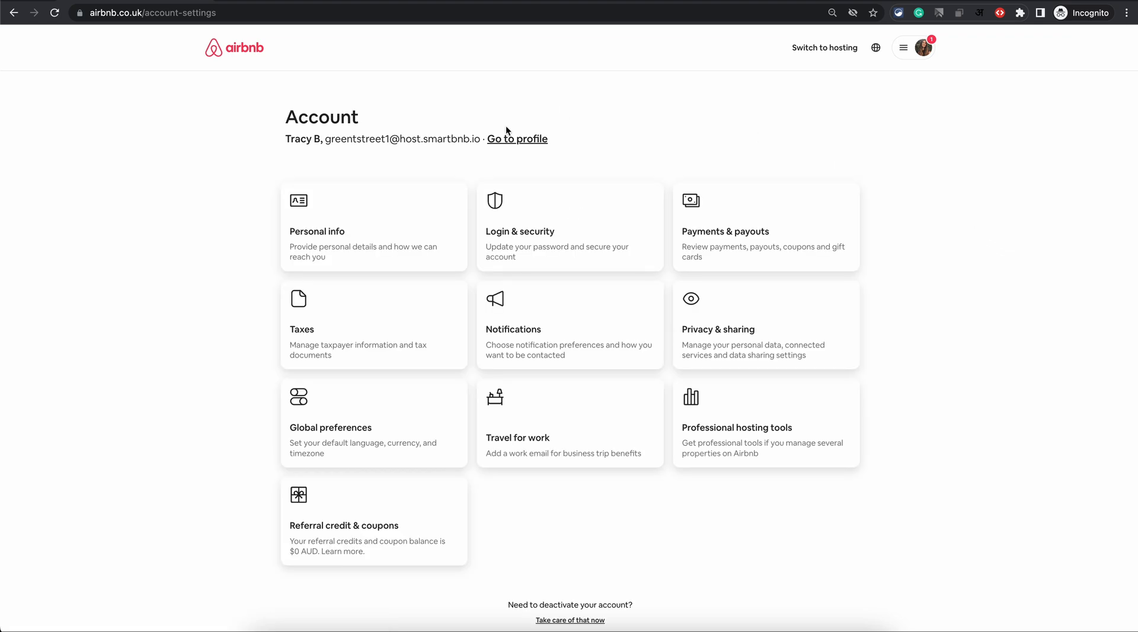
{"action": "mouse_move", "coordinate": [775, 239]}
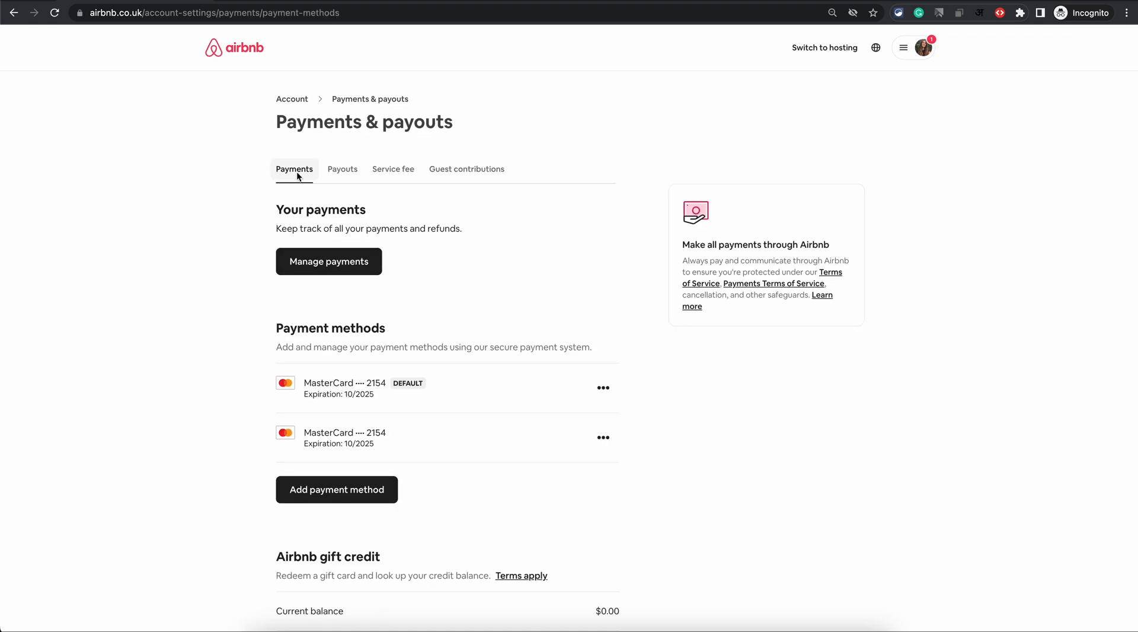
{"action": "mouse_move", "coordinate": [466, 169]}
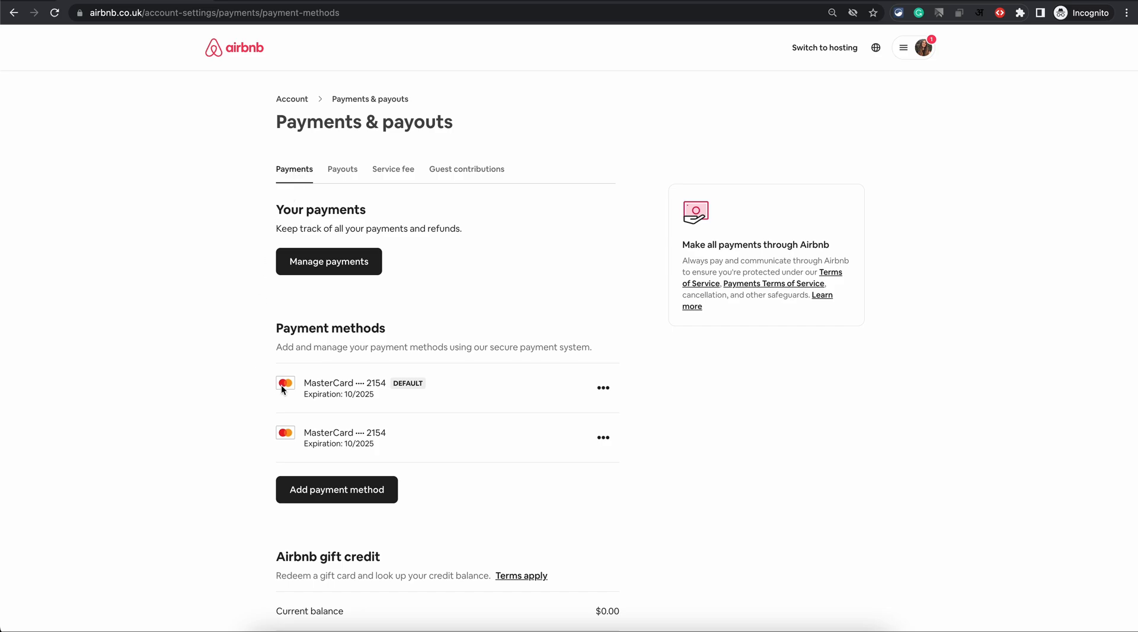
{"action": "mouse_move", "coordinate": [305, 398]}
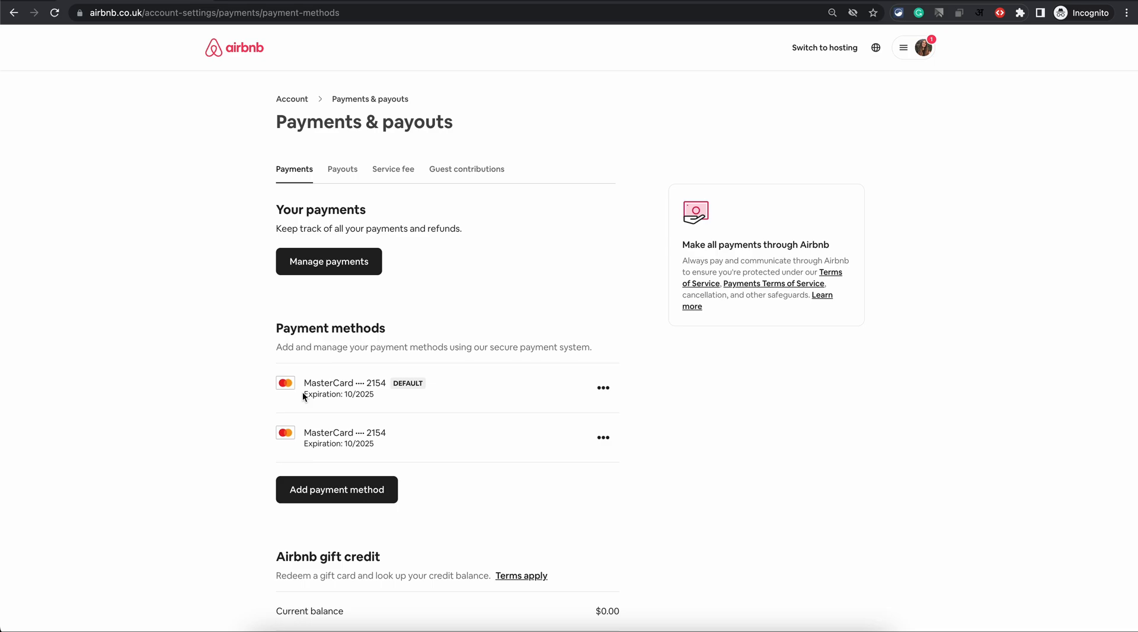
{"action": "mouse_move", "coordinate": [368, 529]}
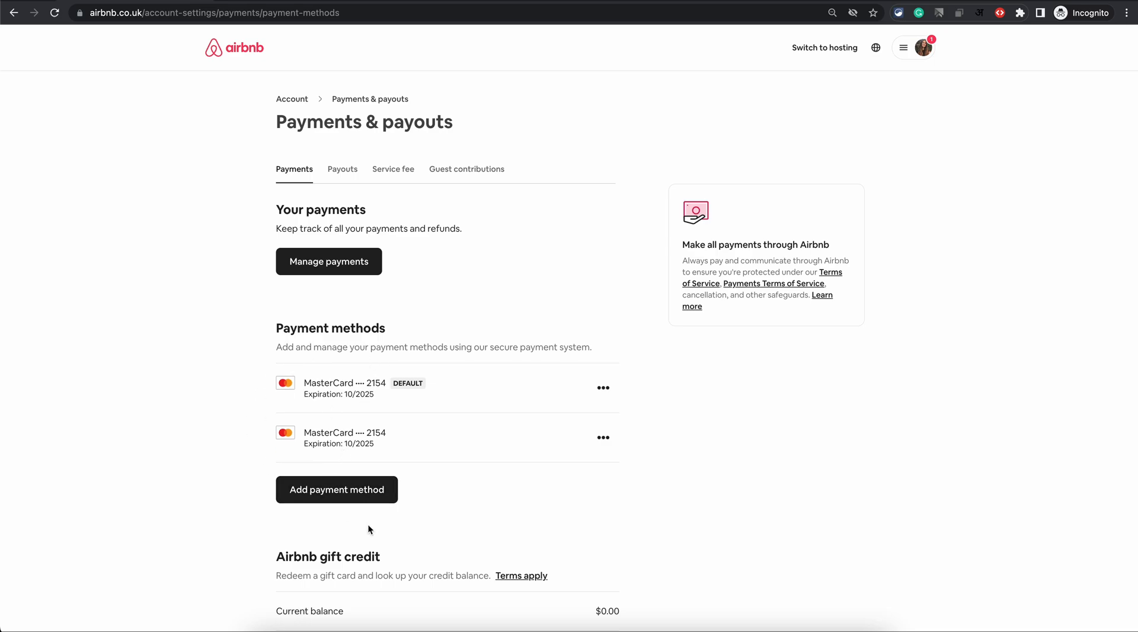
Review the Payments tab's two MasterCard methods and gift credit, then view Payouts
{"action": "scroll", "scroll_direction": "down", "scroll_amount": 3}
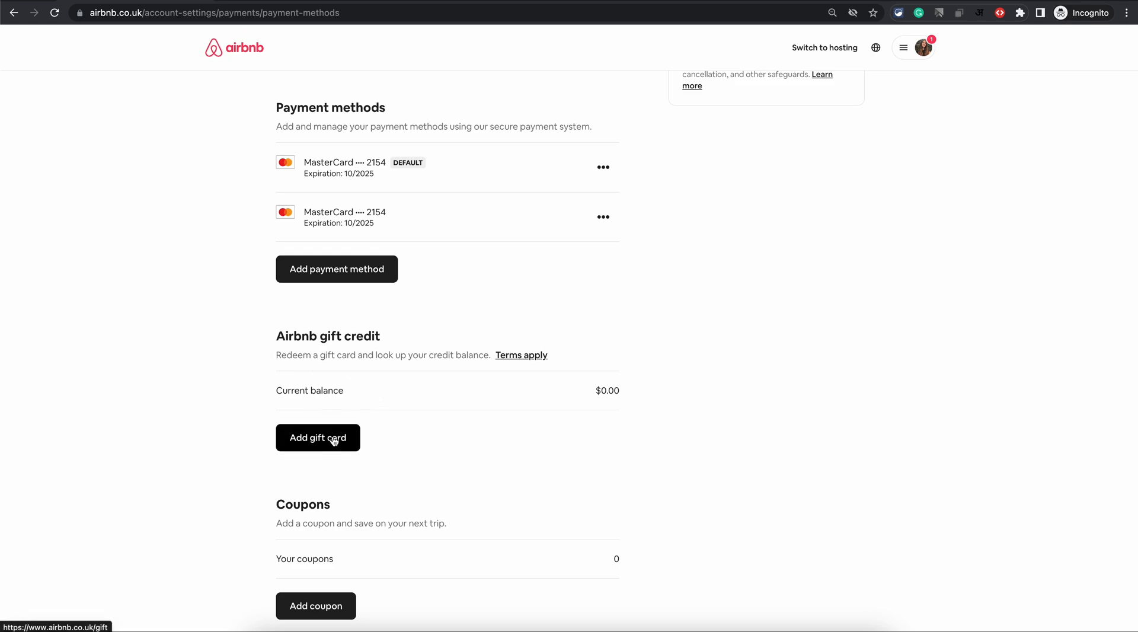
{"action": "scroll", "scroll_direction": "down", "scroll_amount": 3}
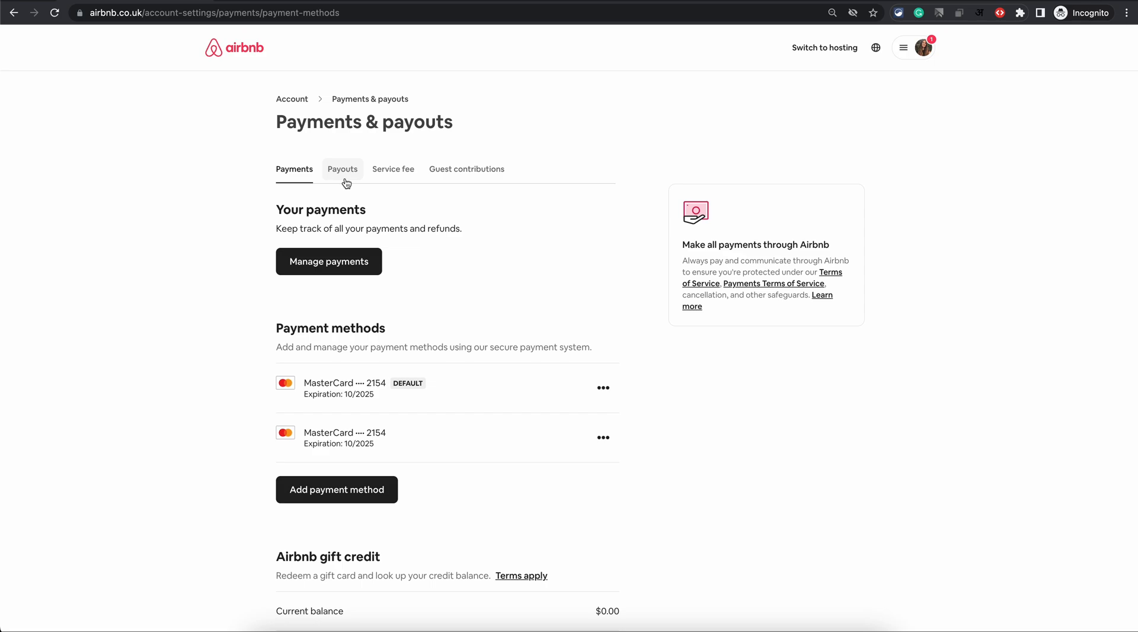
{"action": "left_click", "coordinate": [342, 169]}
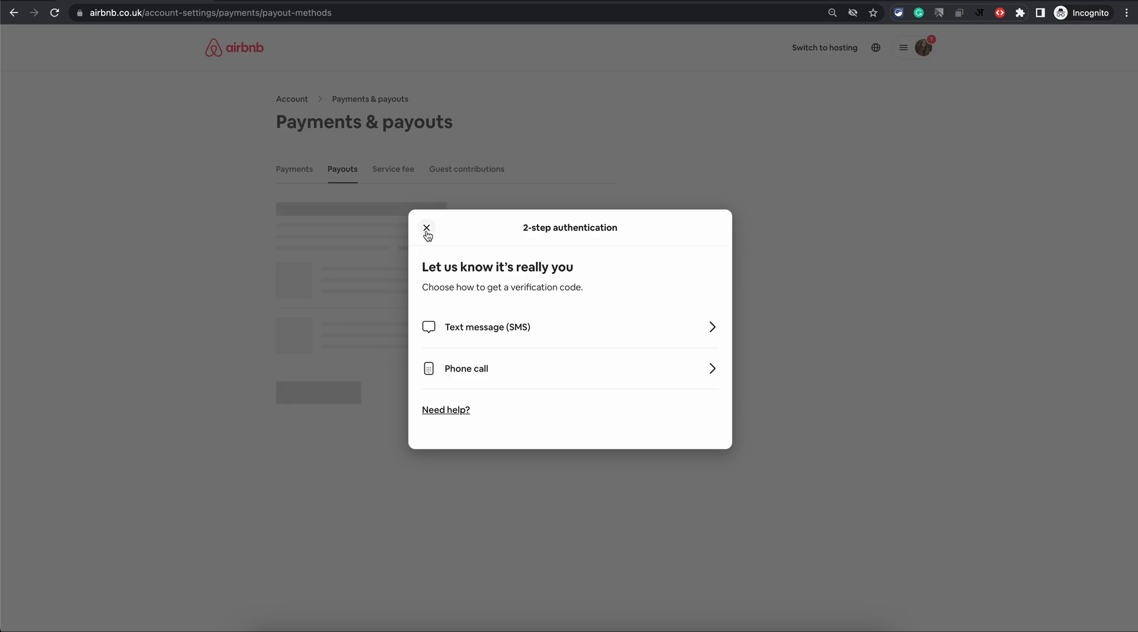
Dismiss the verification request and view the Service fee and Guest contributions tabs
{"action": "left_click", "coordinate": [393, 169]}
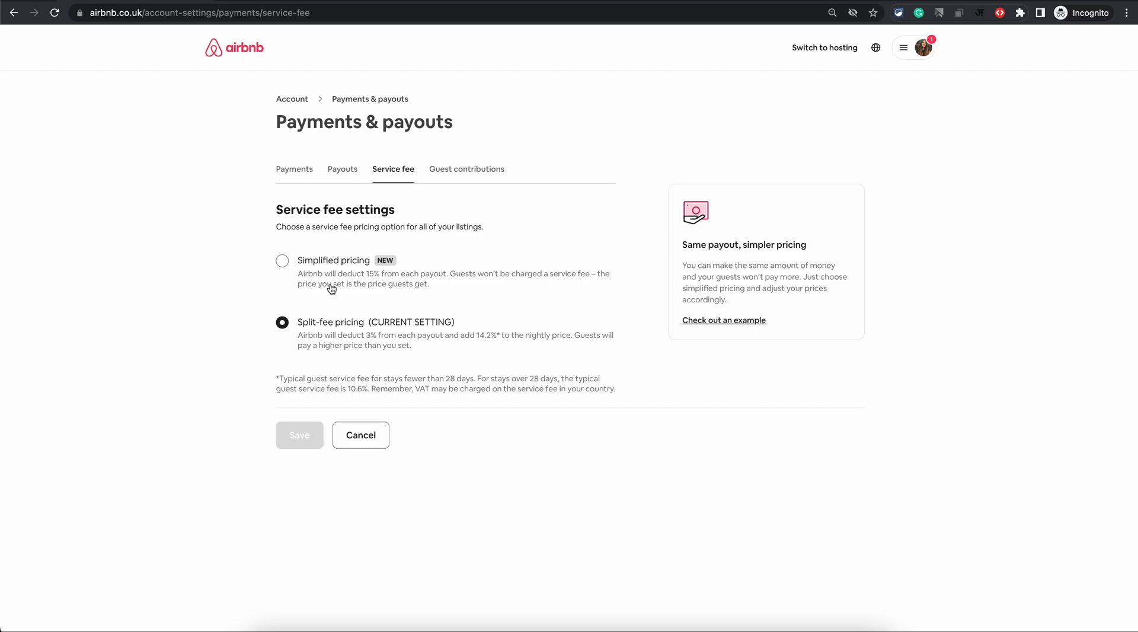
{"action": "left_click", "coordinate": [466, 169]}
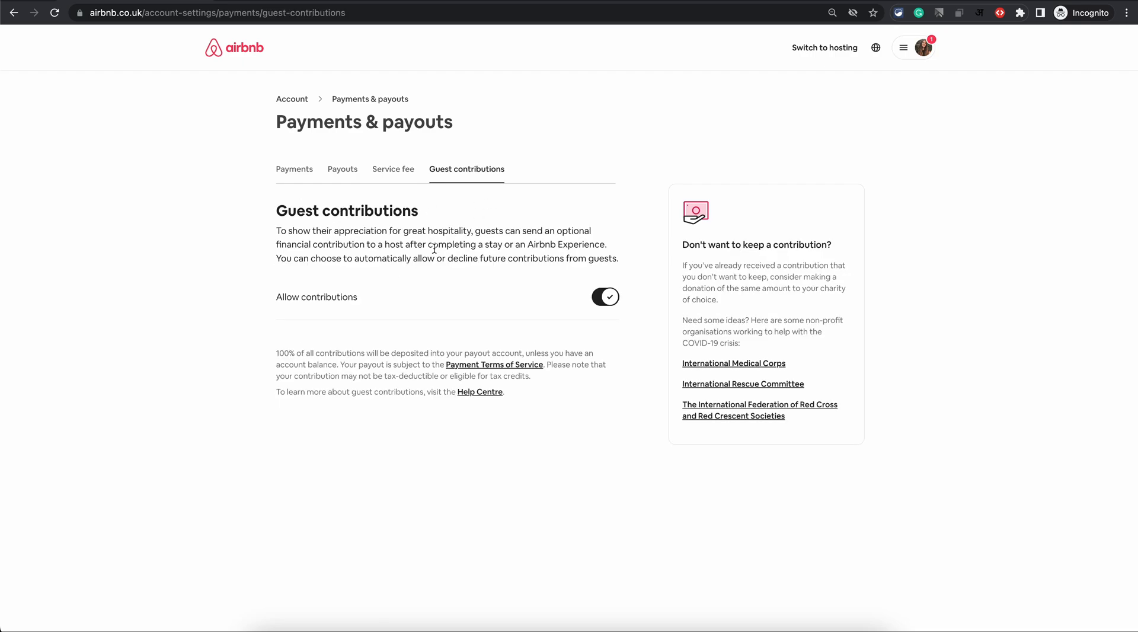